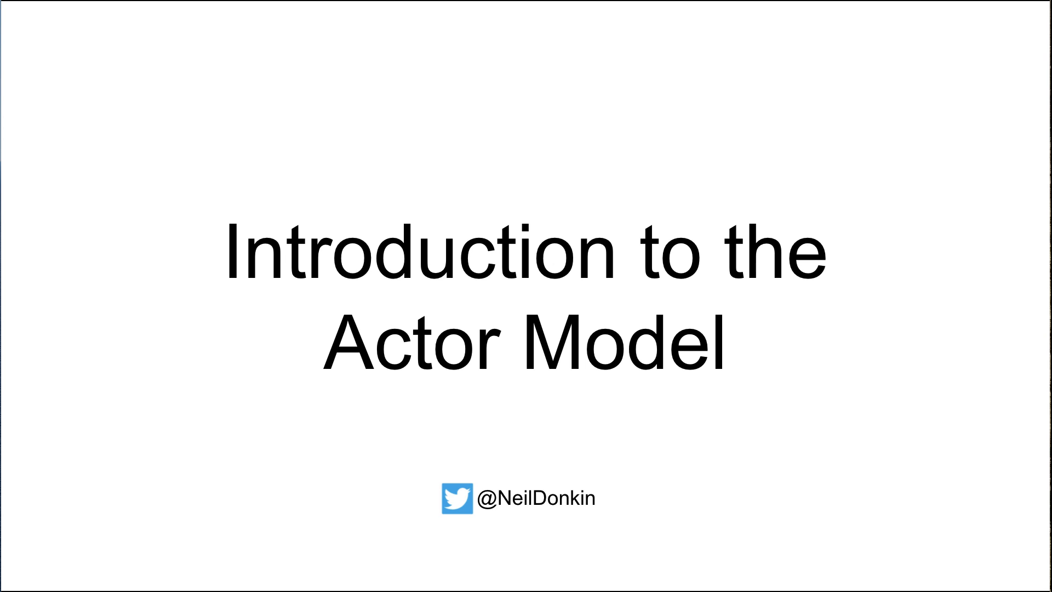
key("Right")
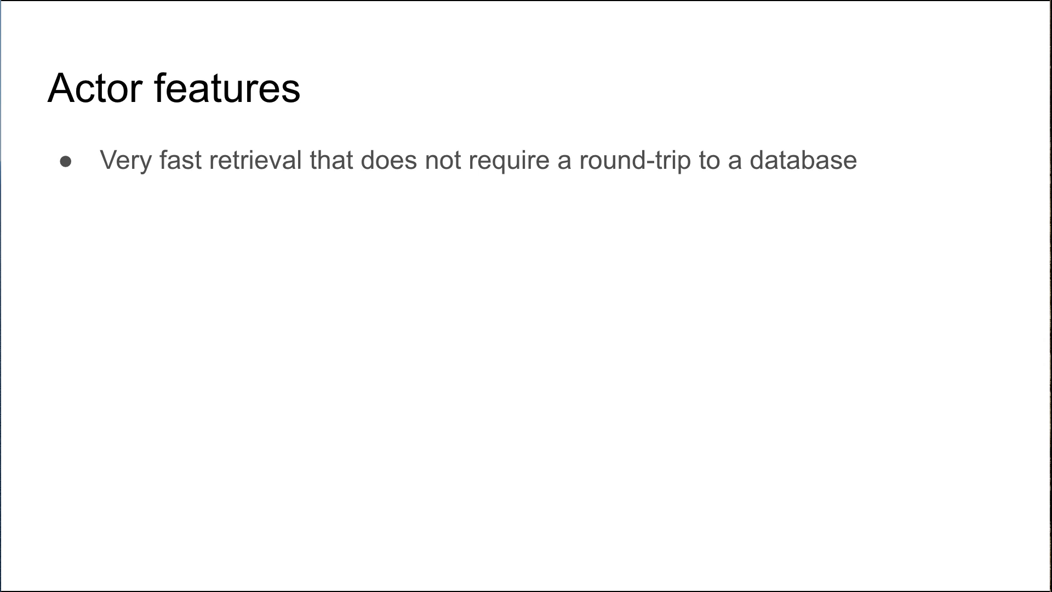
type("Encapsulate state and logic via properties and methods")
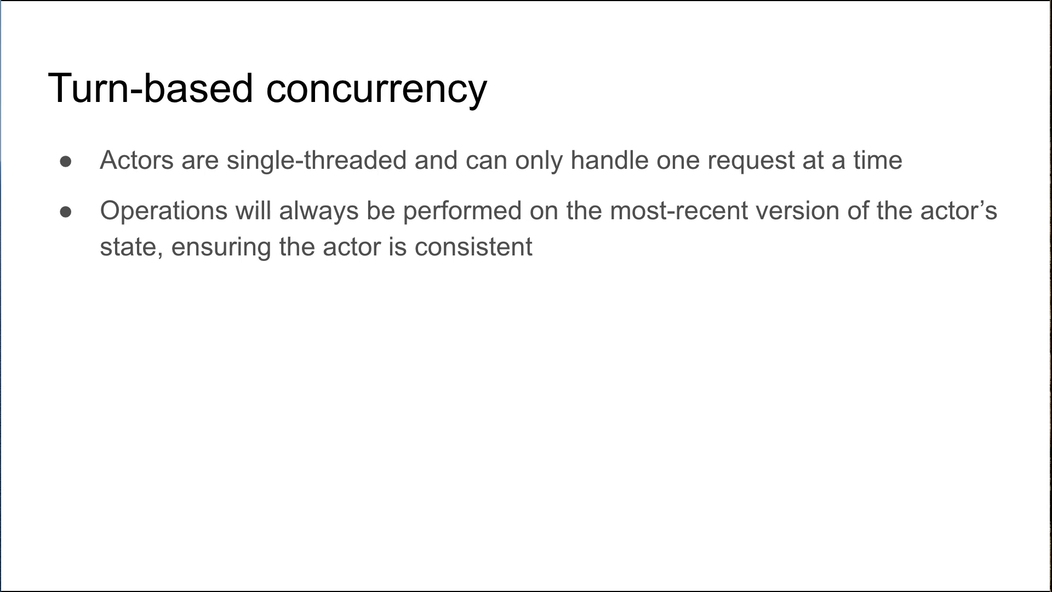
type("Actors scale very well because all requests are queued")
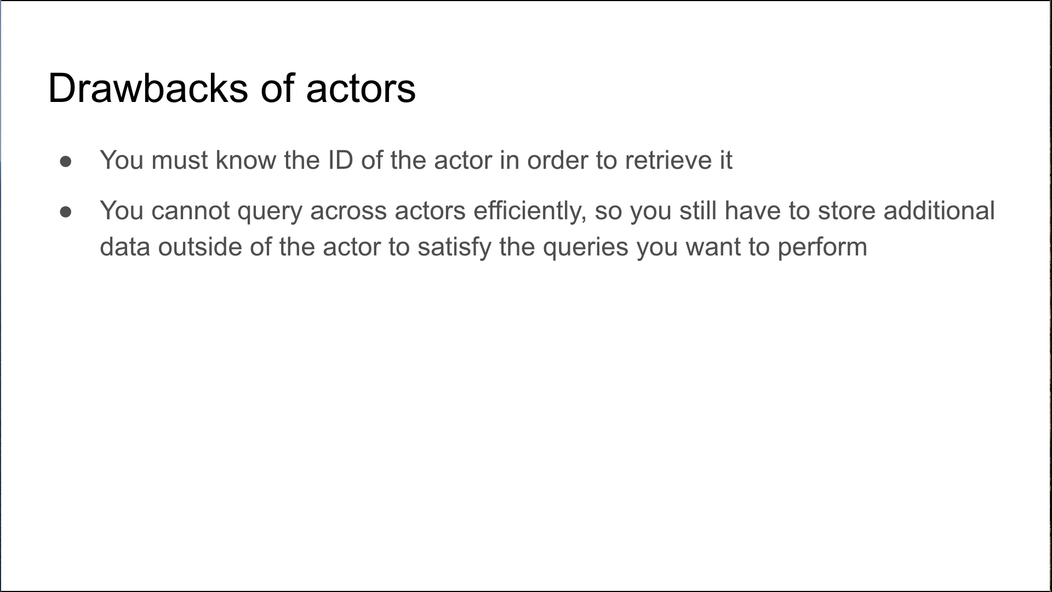
type("Actors use more memory")
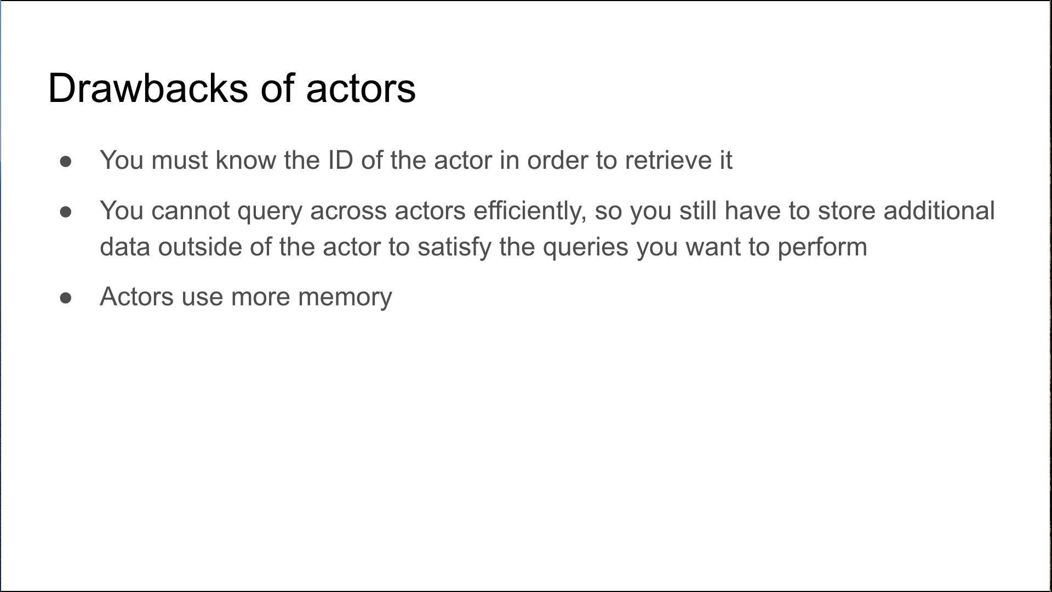